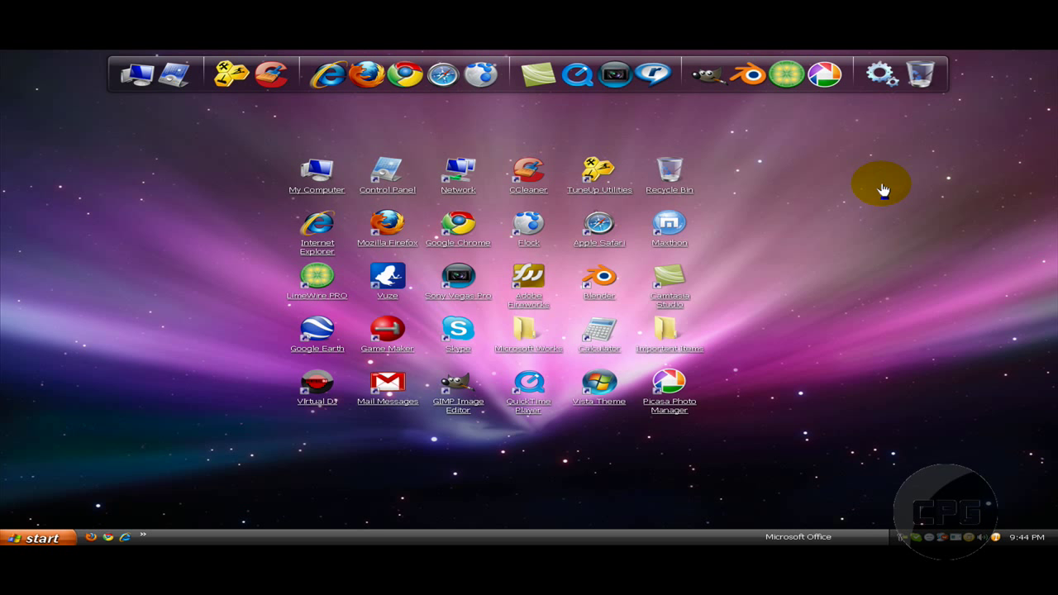
mouse_move(823, 195)
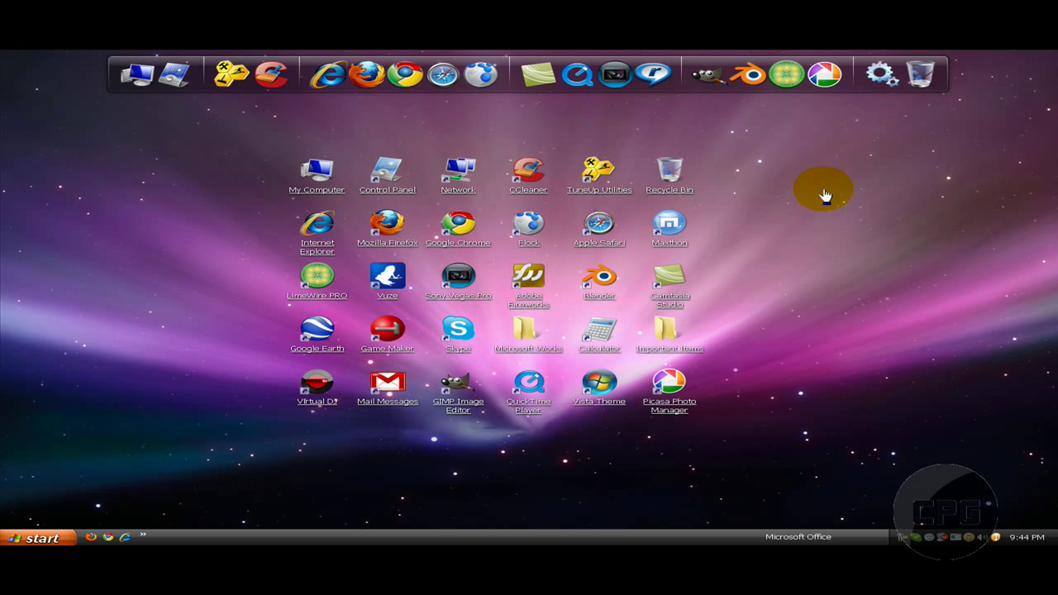
mouse_move(813, 192)
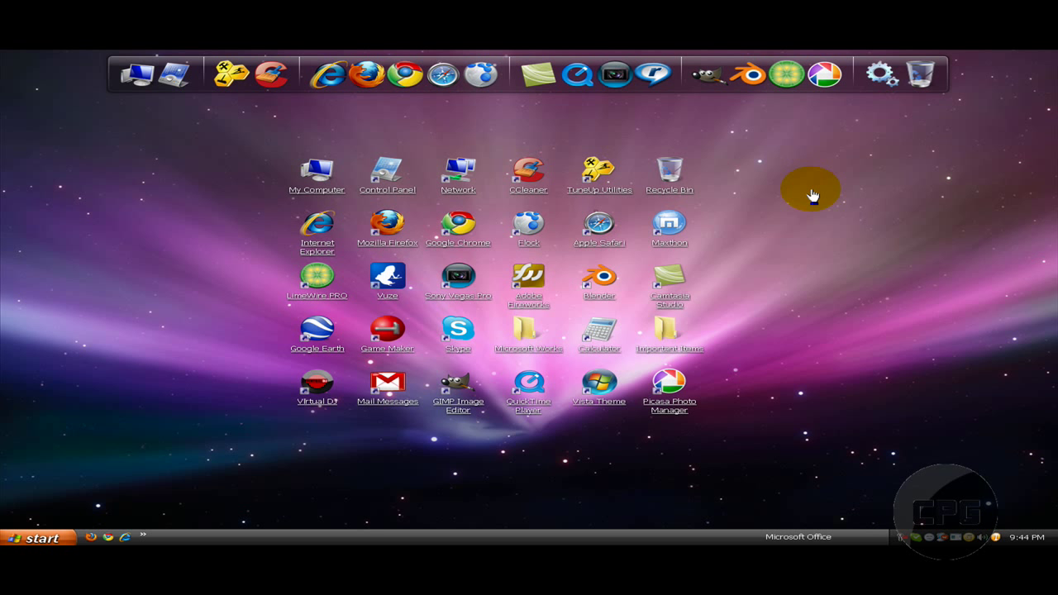
mouse_move(774, 186)
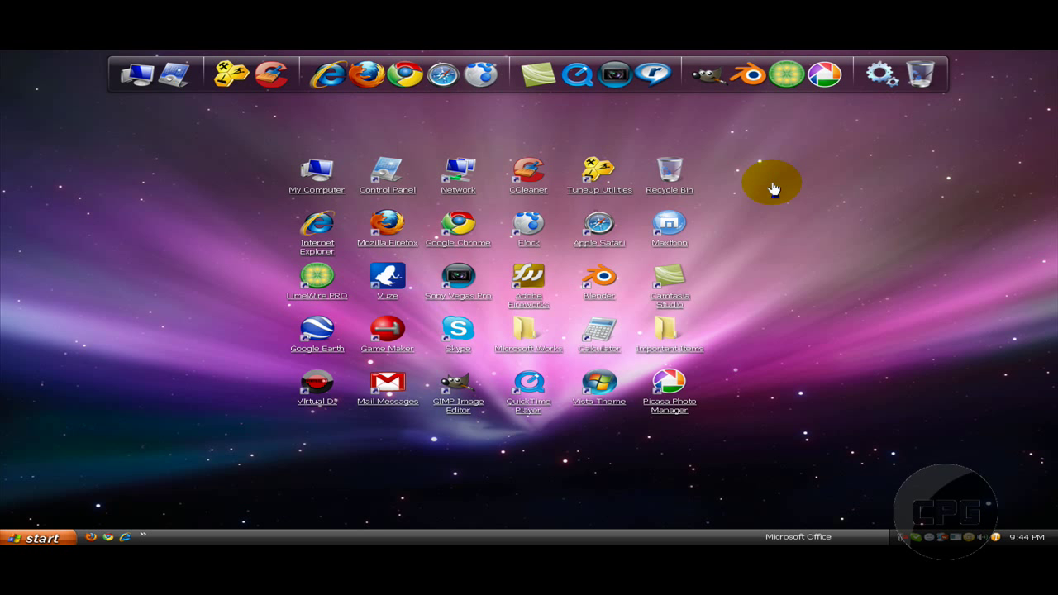
mouse_move(793, 185)
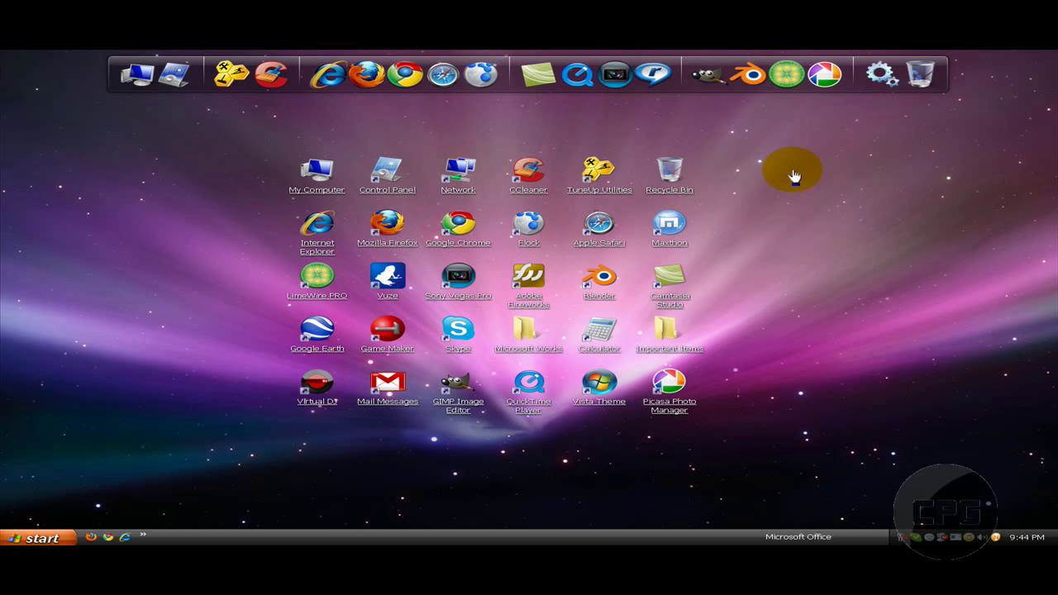
mouse_move(748, 157)
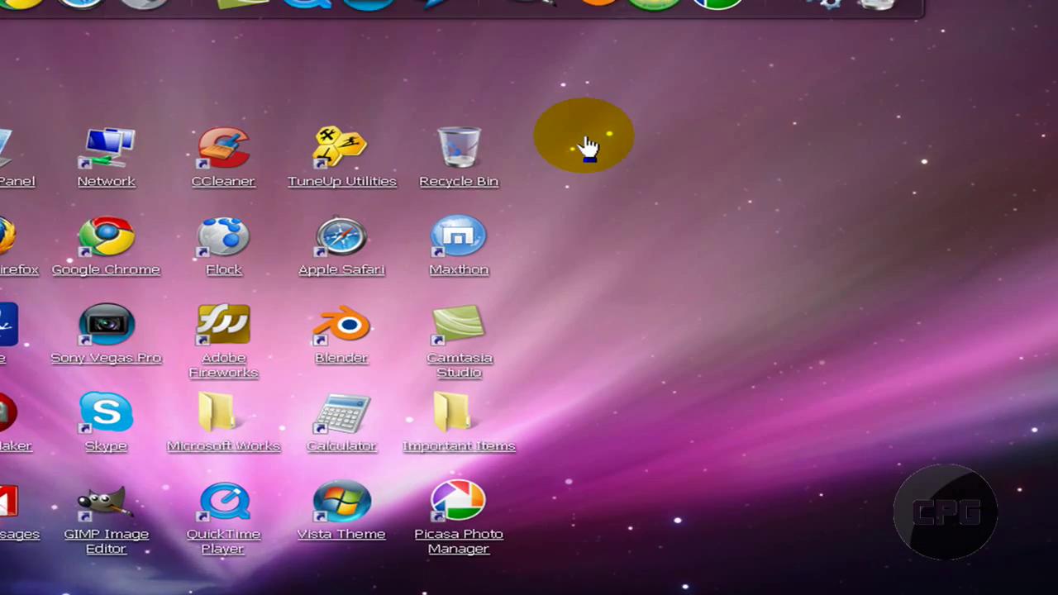
Step: Reach the Effects dialog via desktop Properties and the Appearance settings
right_click(587, 141)
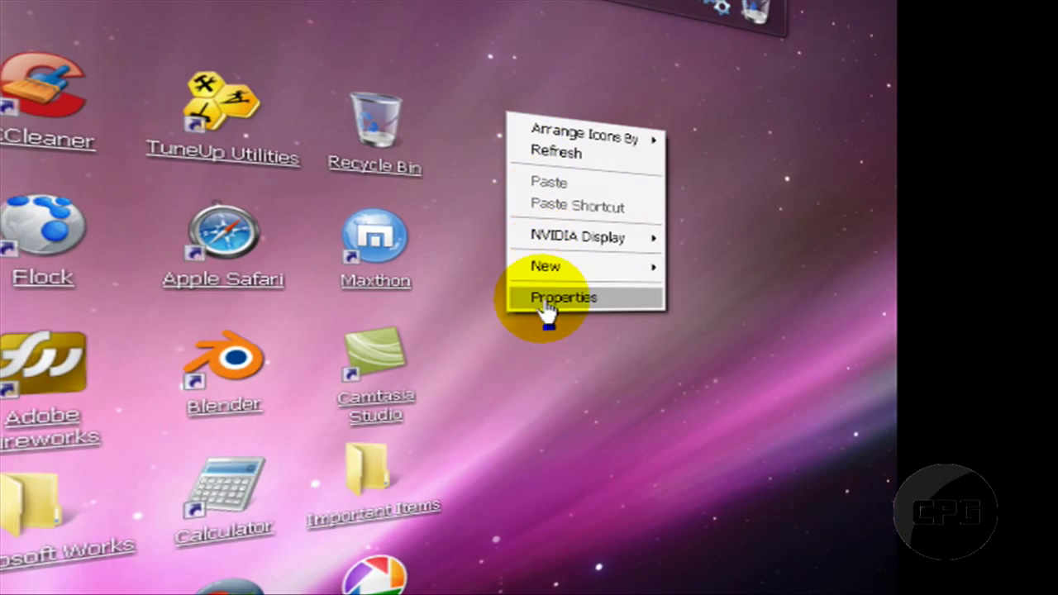
left_click(562, 298)
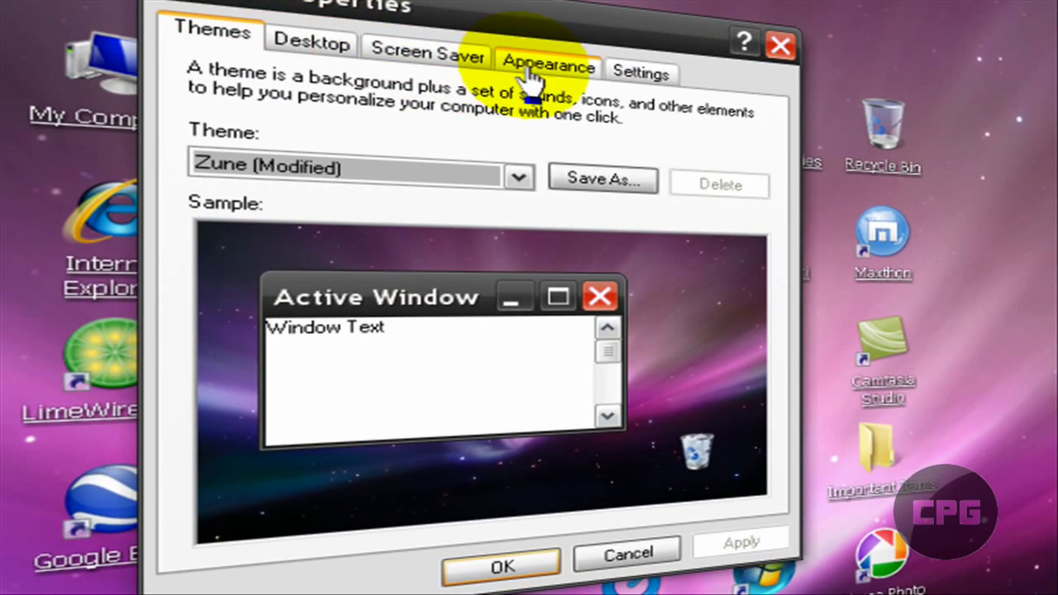
left_click(549, 66)
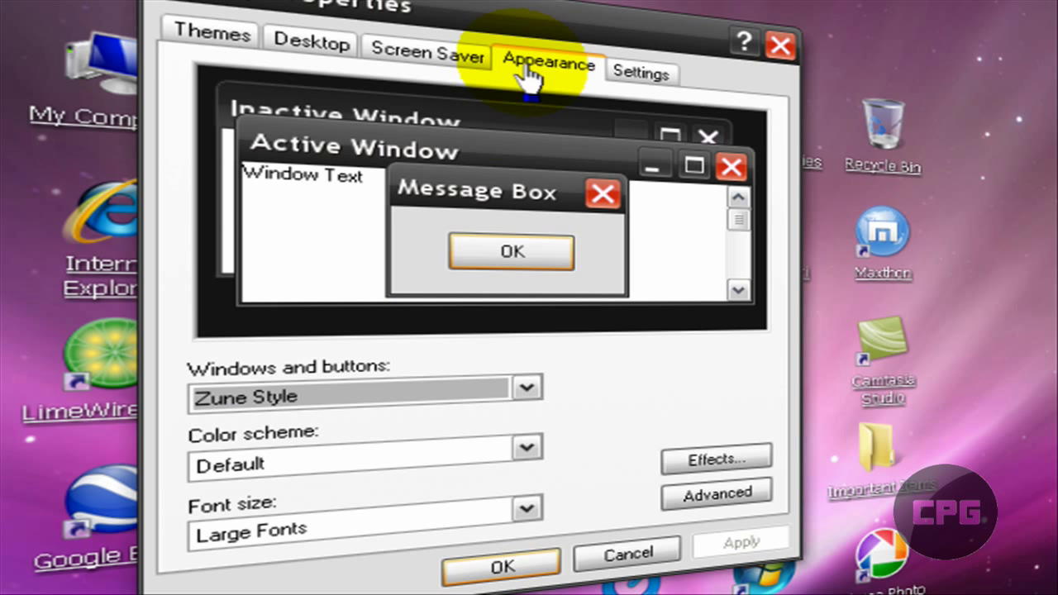
mouse_move(215, 389)
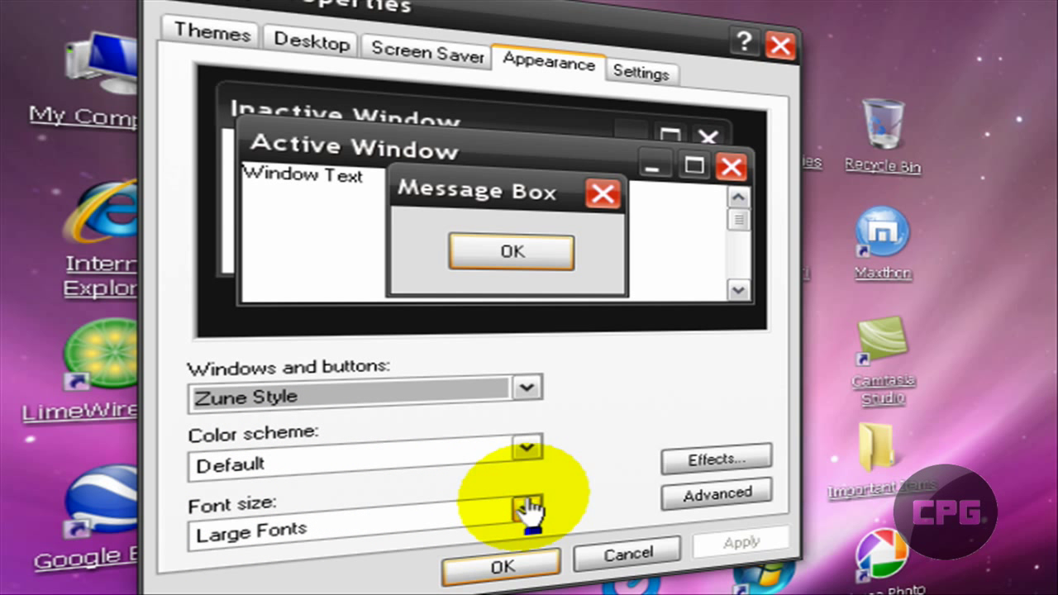
mouse_move(430, 479)
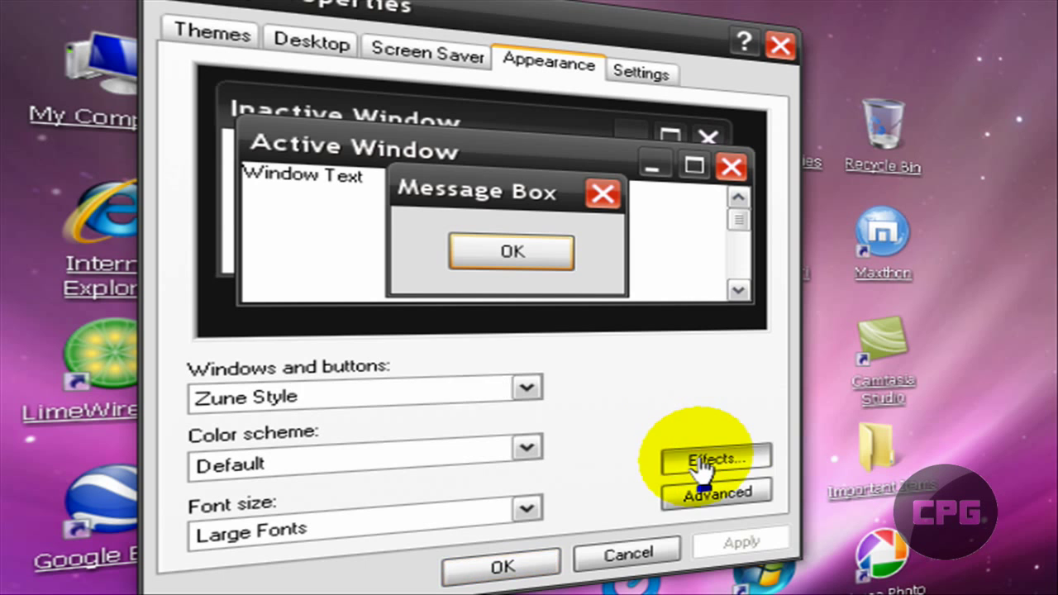
left_click(714, 460)
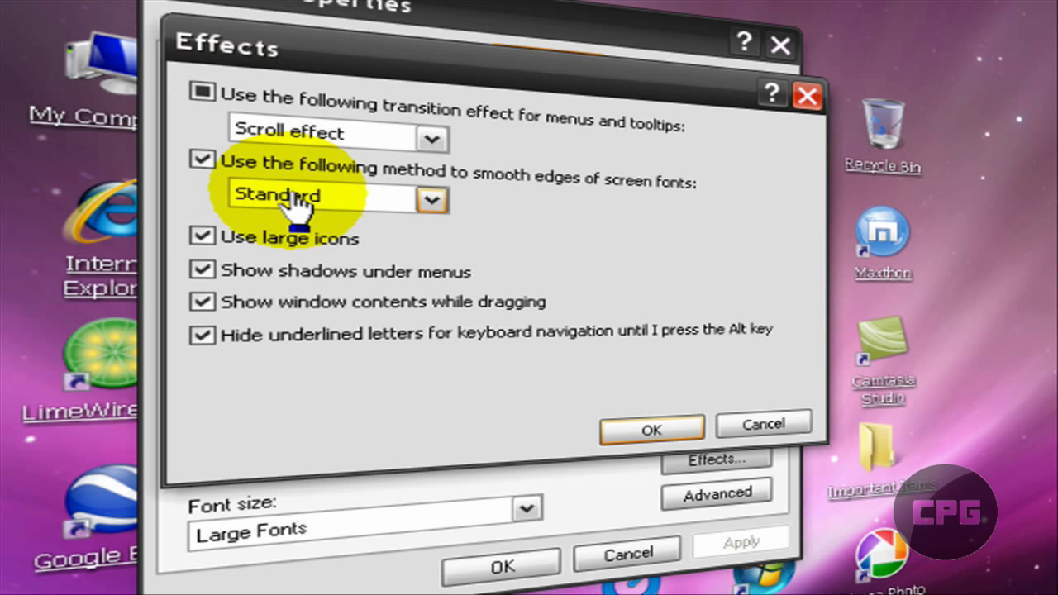
mouse_move(240, 248)
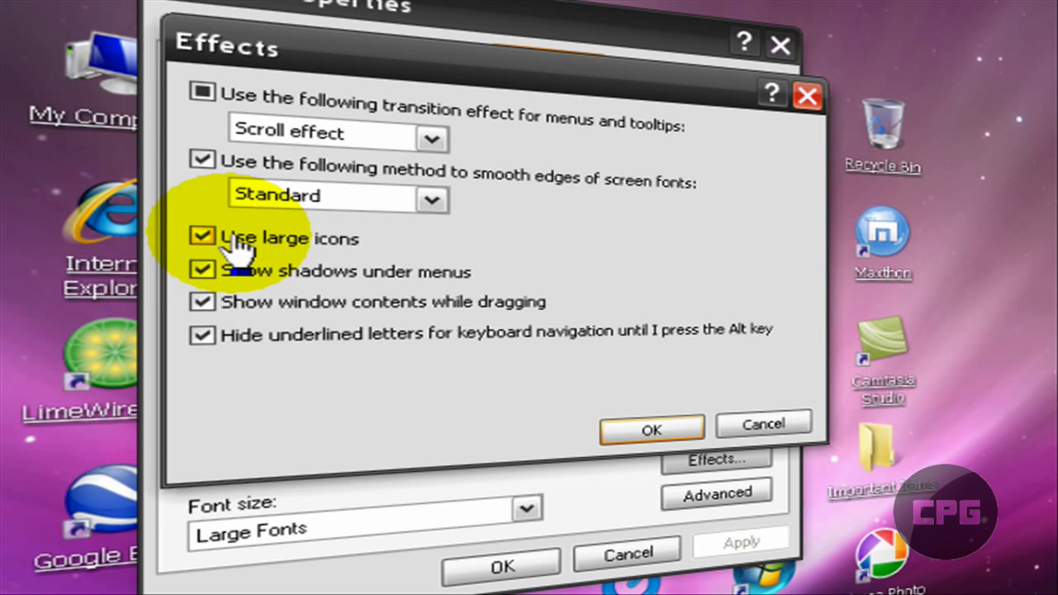
mouse_move(339, 251)
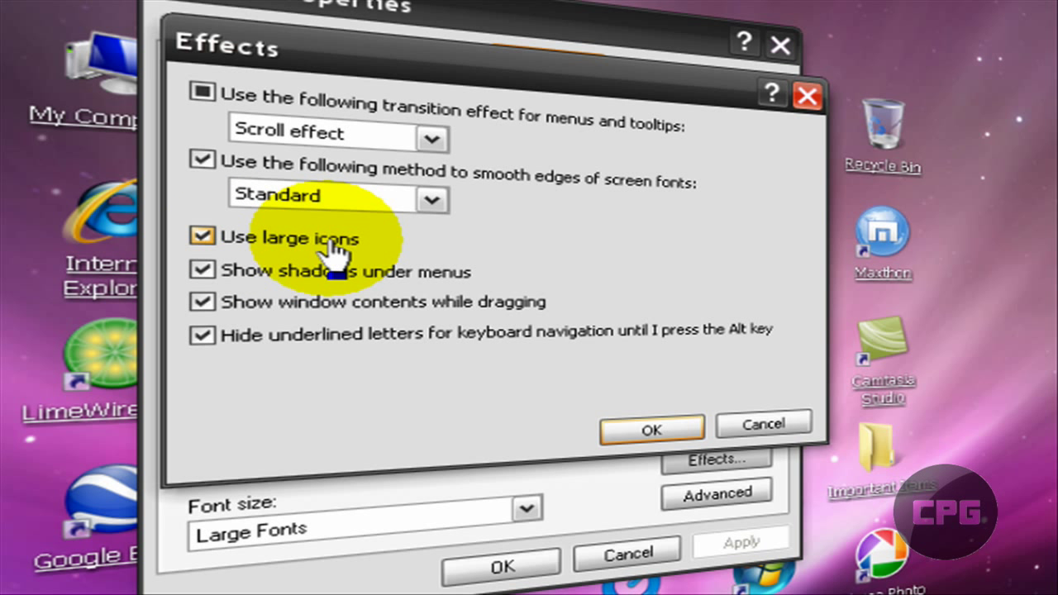
mouse_move(653, 430)
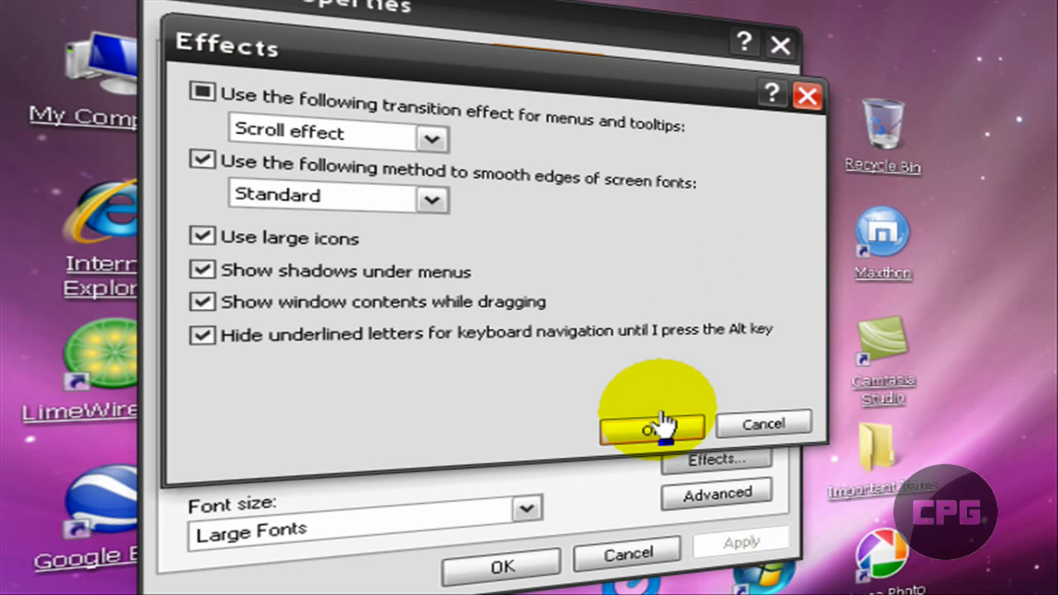
mouse_move(645, 476)
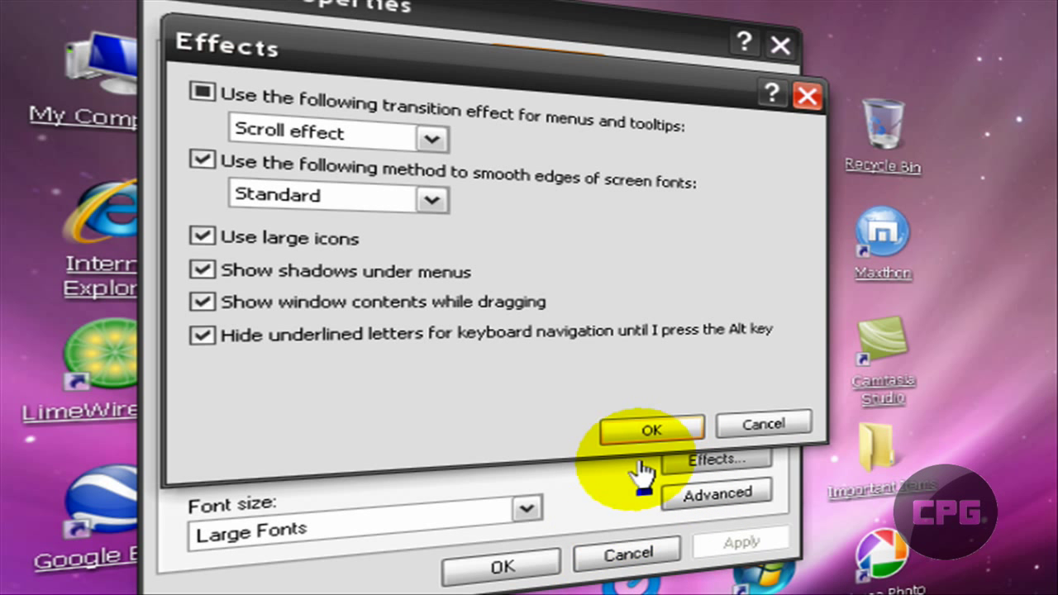
mouse_move(356, 248)
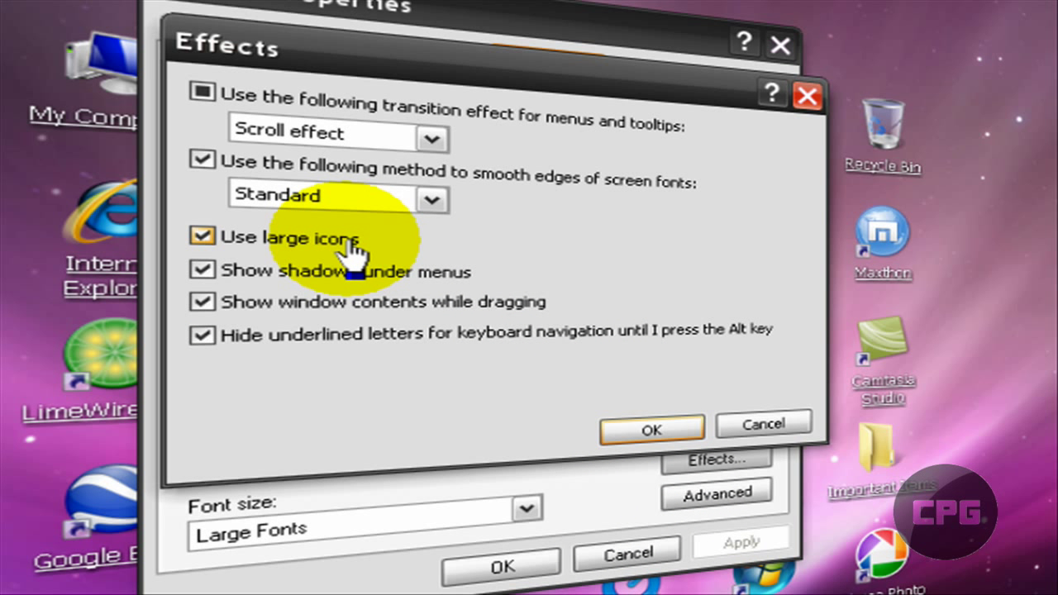
Step: Uncheck 'Use large icons' in the Effects dialog
left_click(202, 238)
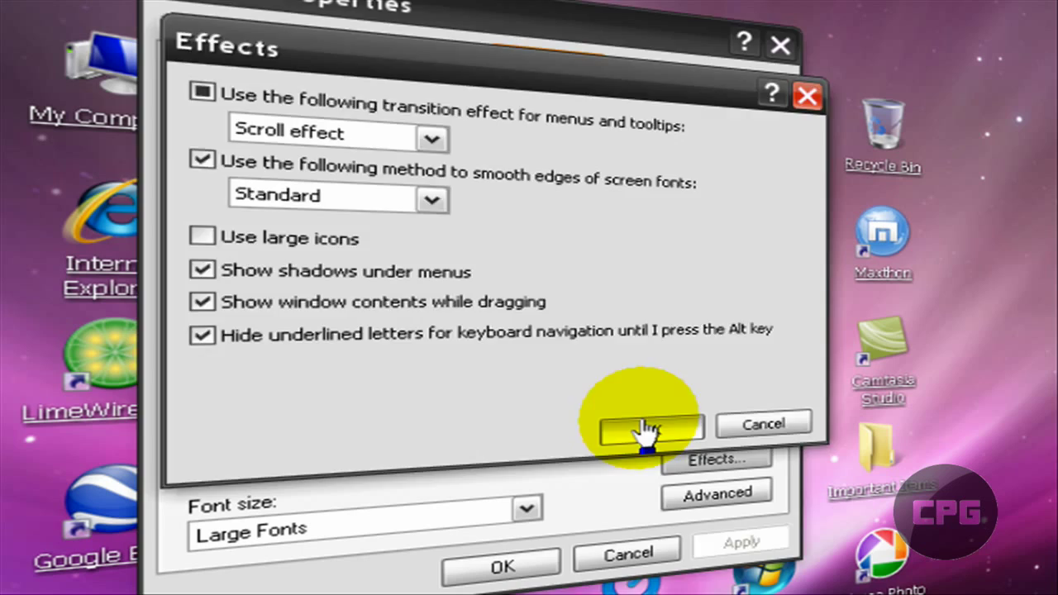
Step: Re-enable 'Use large icons', confirm Effects and OK Display Properties to apply
left_click(648, 423)
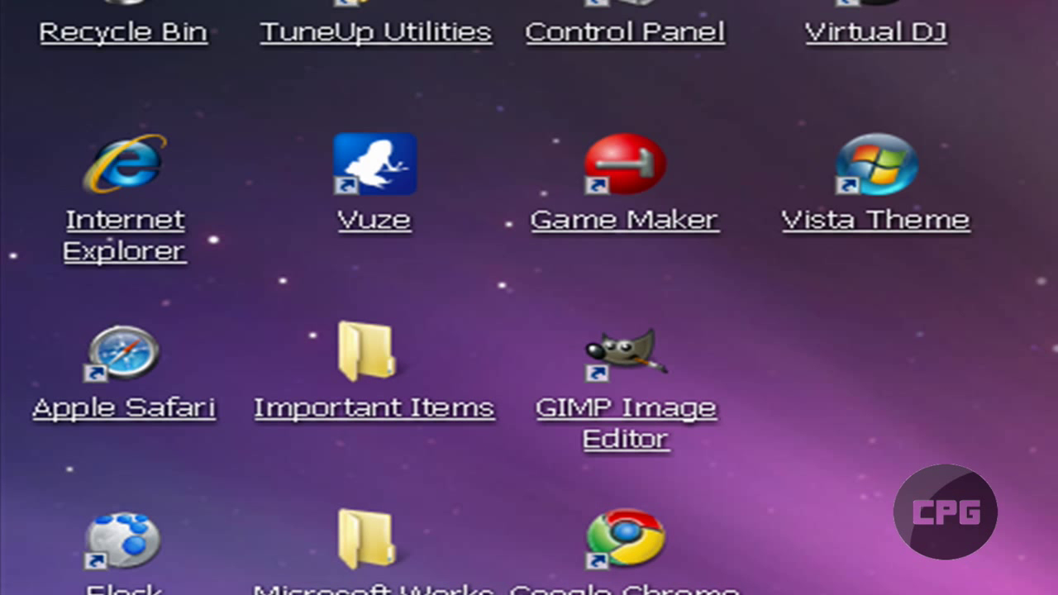
left_click(849, 453)
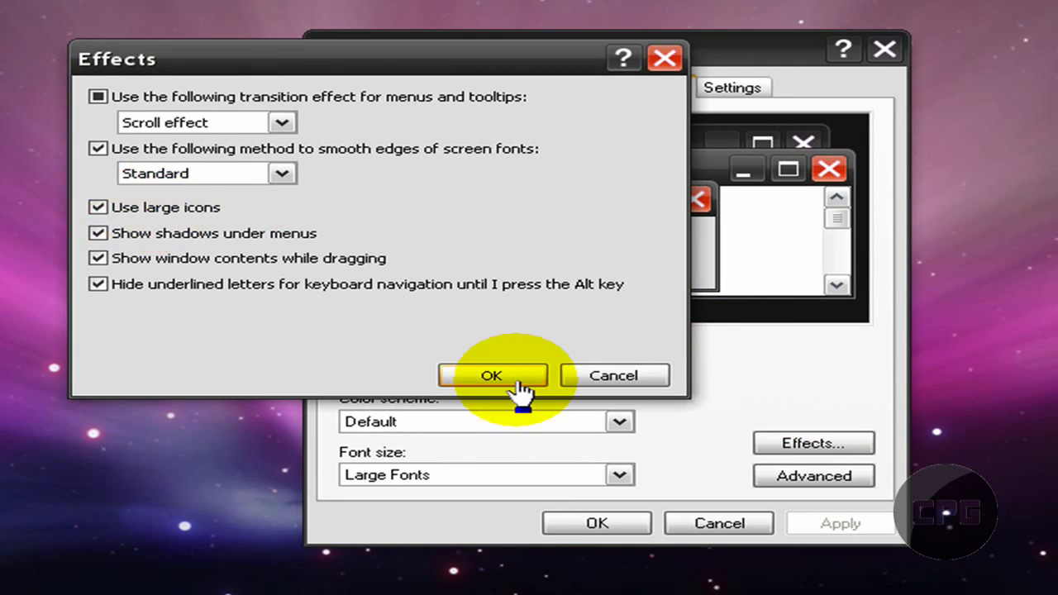
left_click(493, 376)
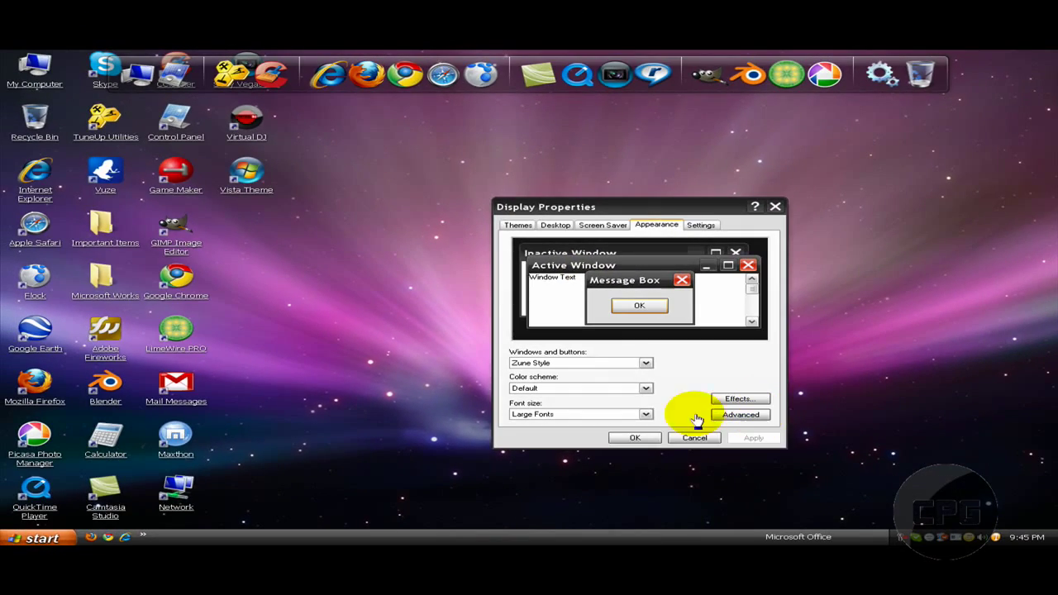
left_click(694, 437)
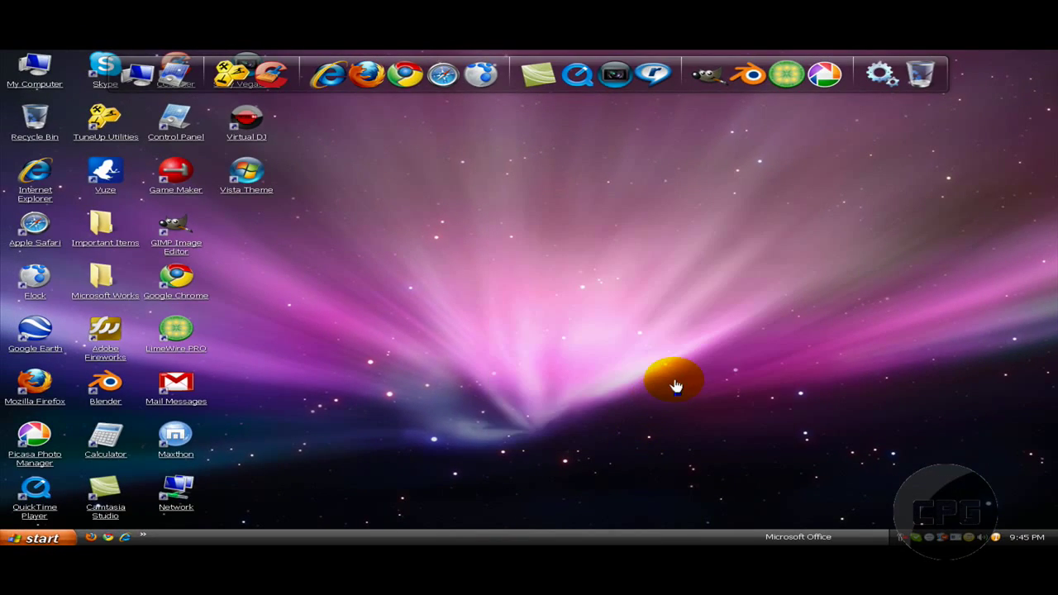